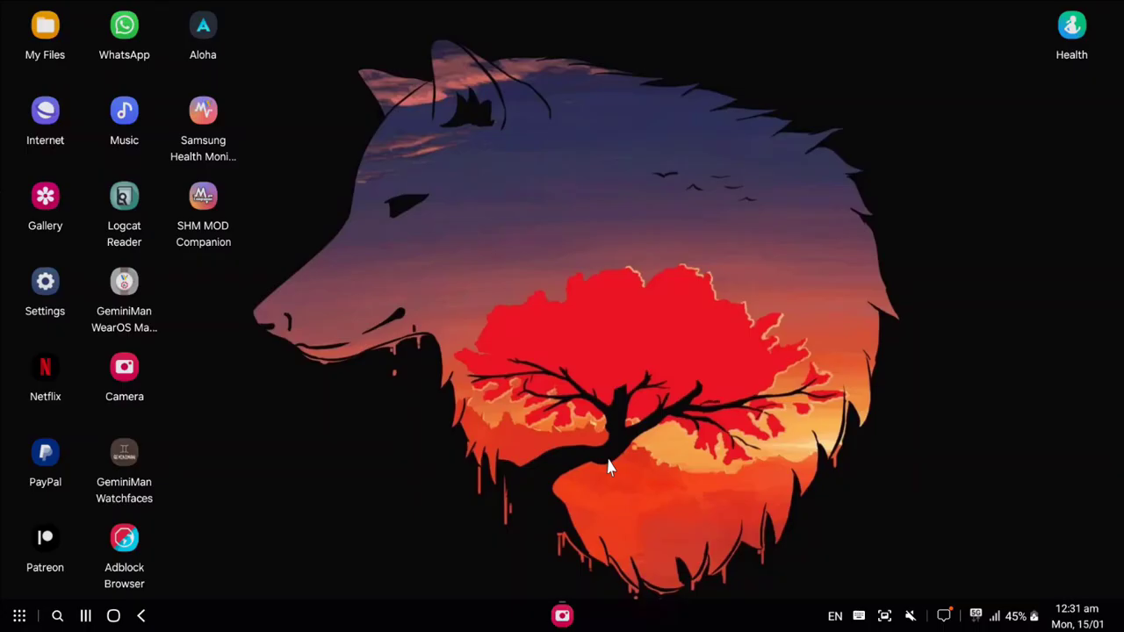
Launch Samsung Health from the DeX desktop Health shortcut into its own window.
click(562, 615)
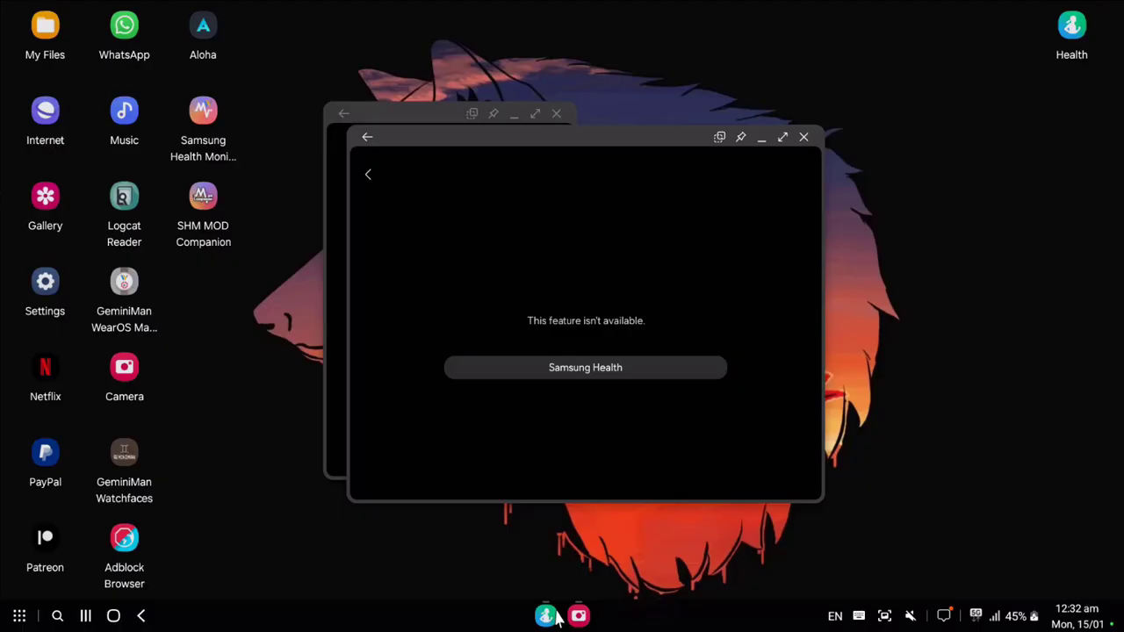
mouse_move(764, 304)
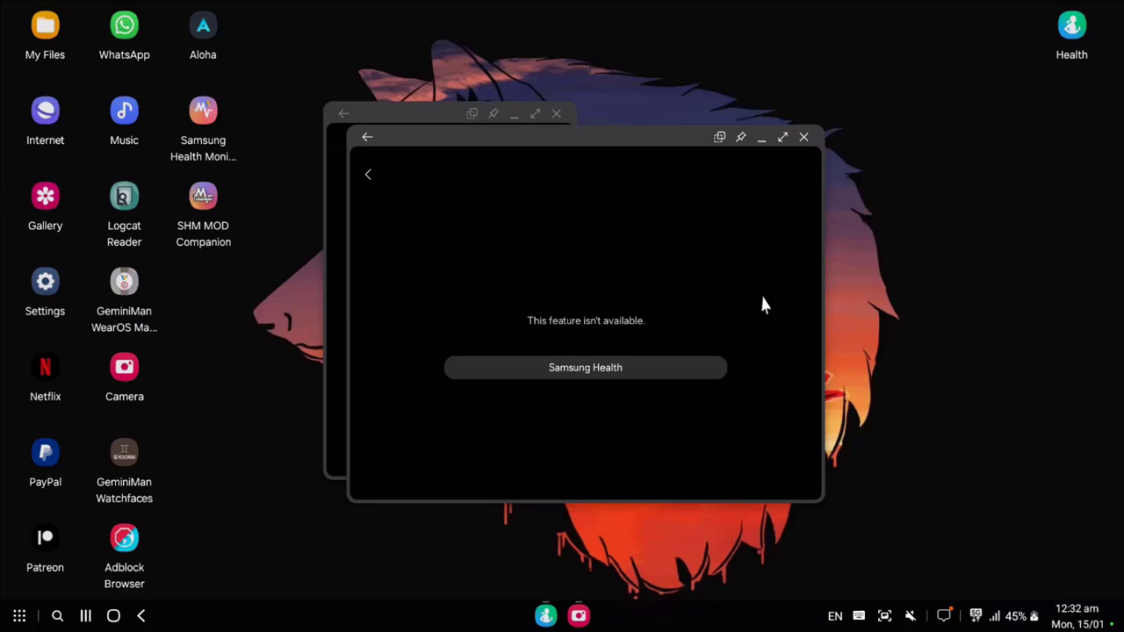
mouse_move(768, 167)
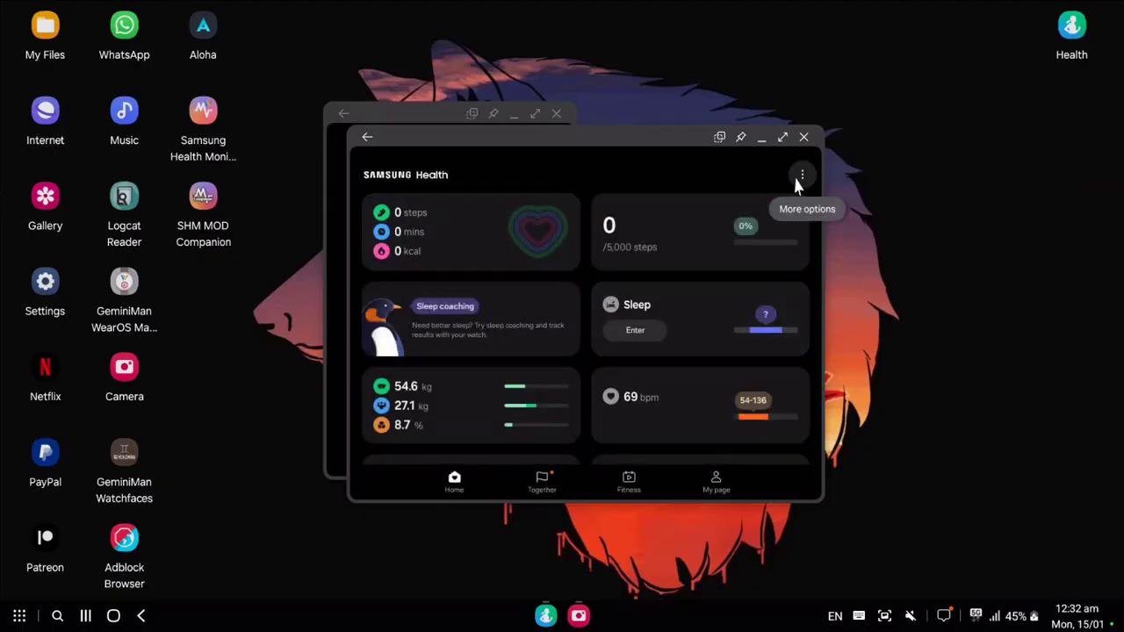
Go through More options > Settings to the About Samsung Health page (version 6.26.0.064).
click(801, 174)
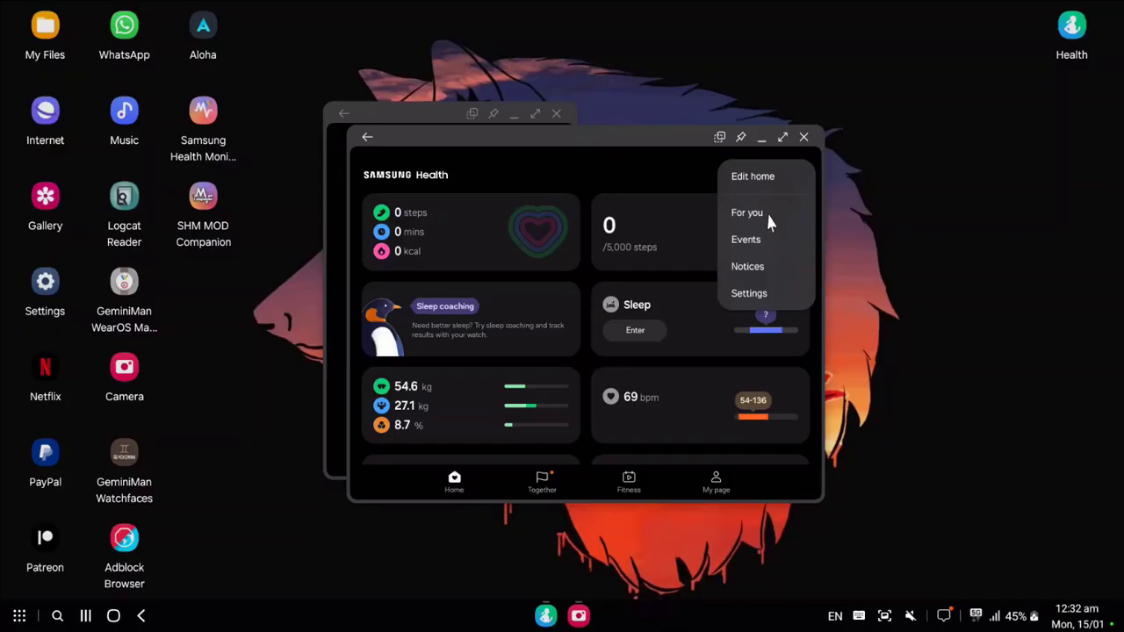
click(750, 293)
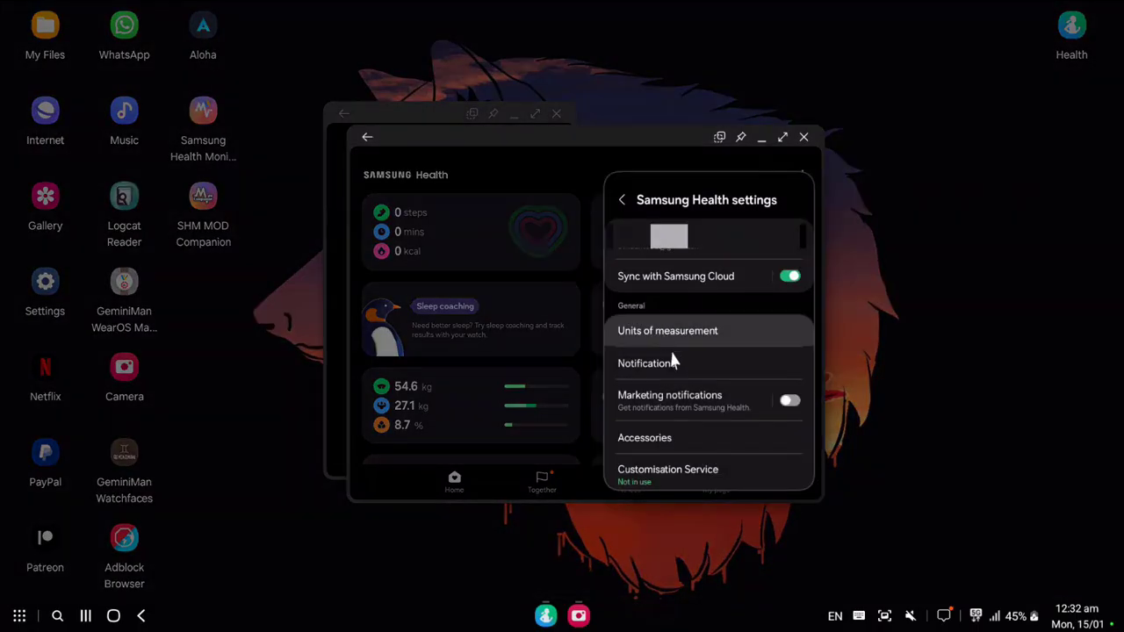
scroll(down, 3)
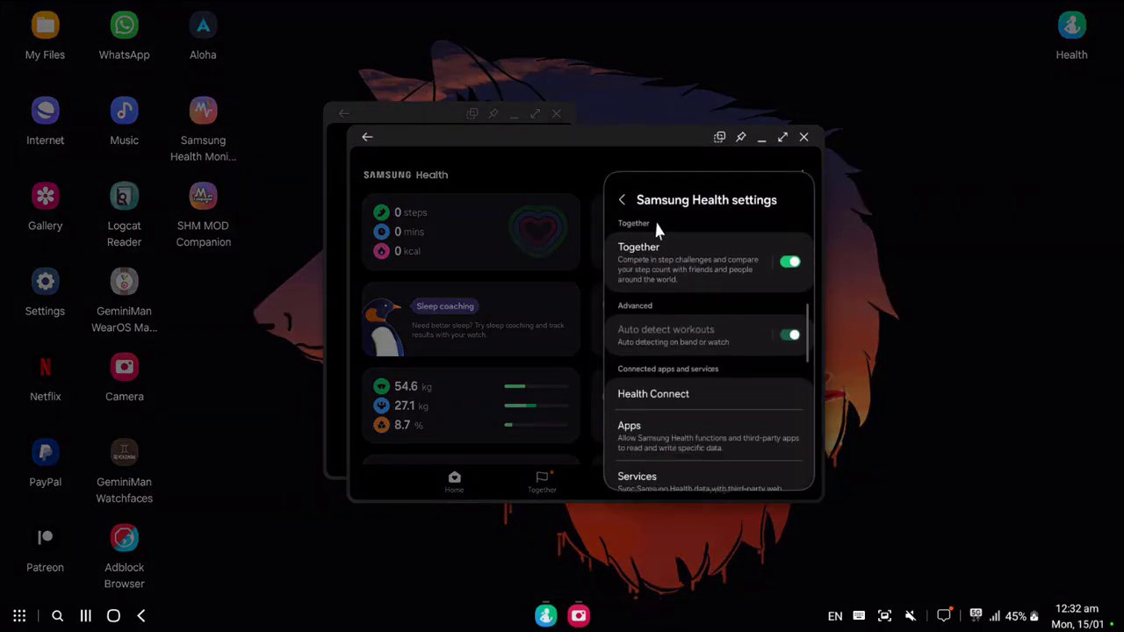
scroll(down, 3)
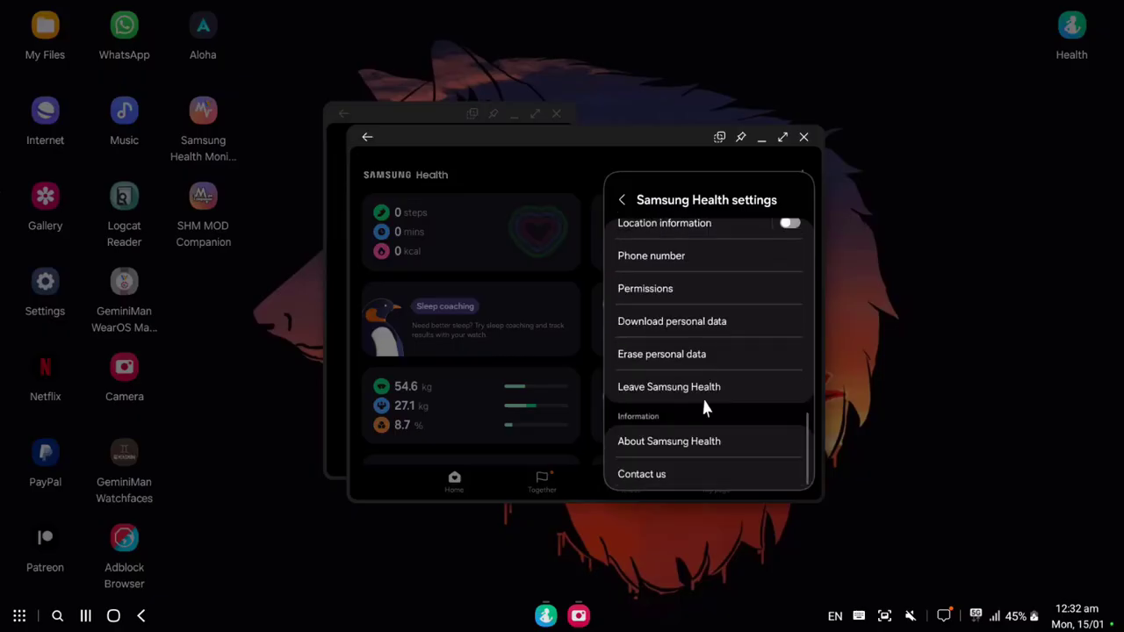
click(670, 441)
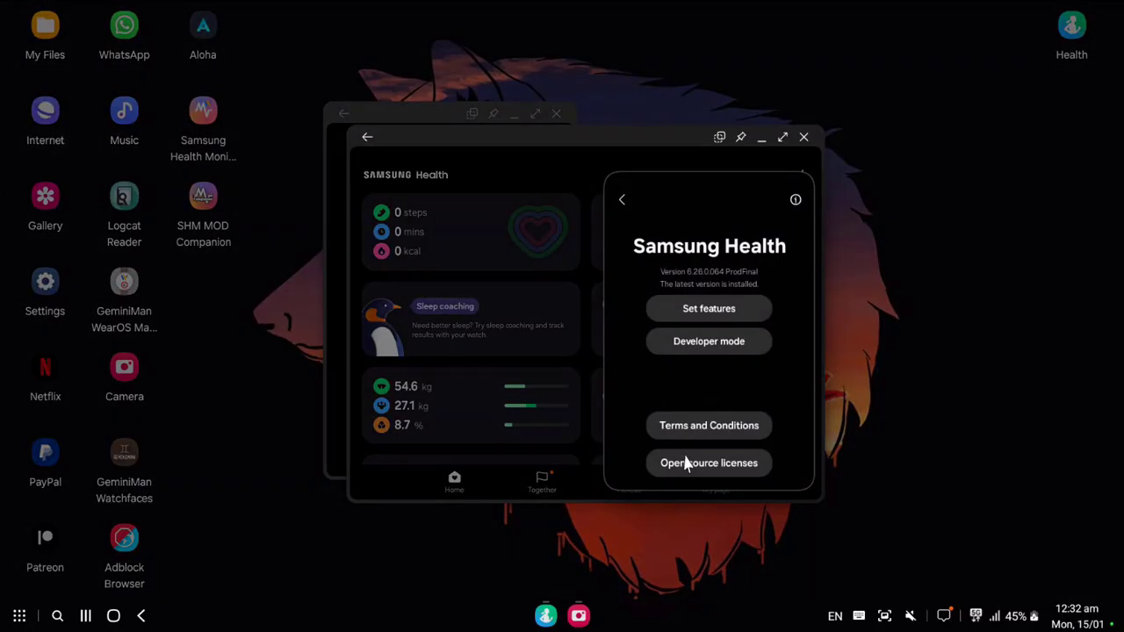
mouse_move(709, 301)
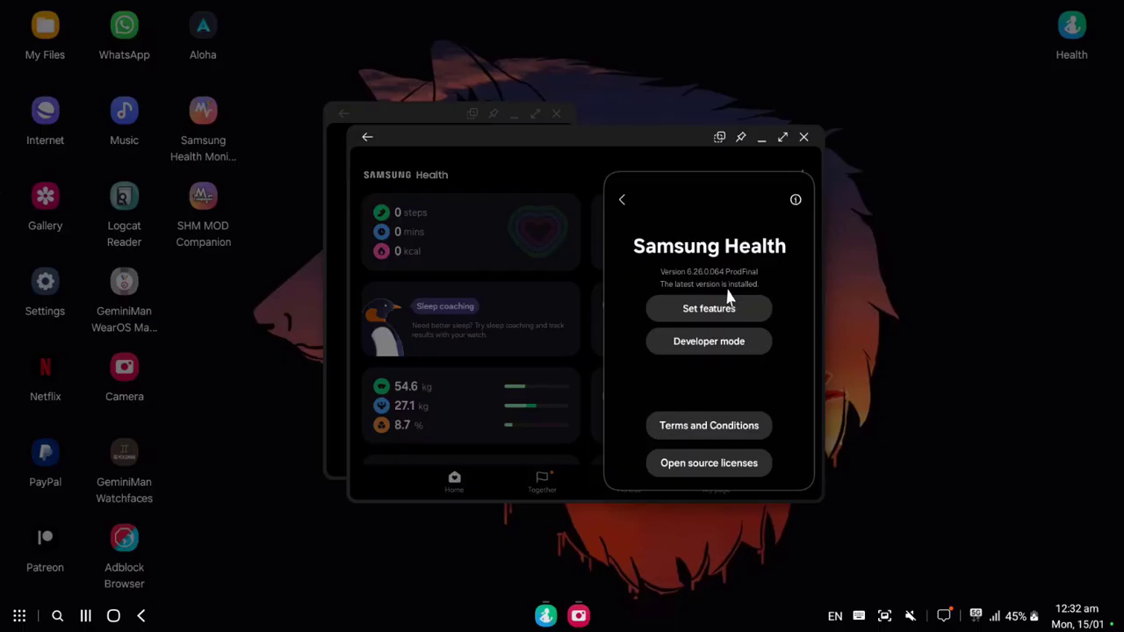
mouse_move(723, 290)
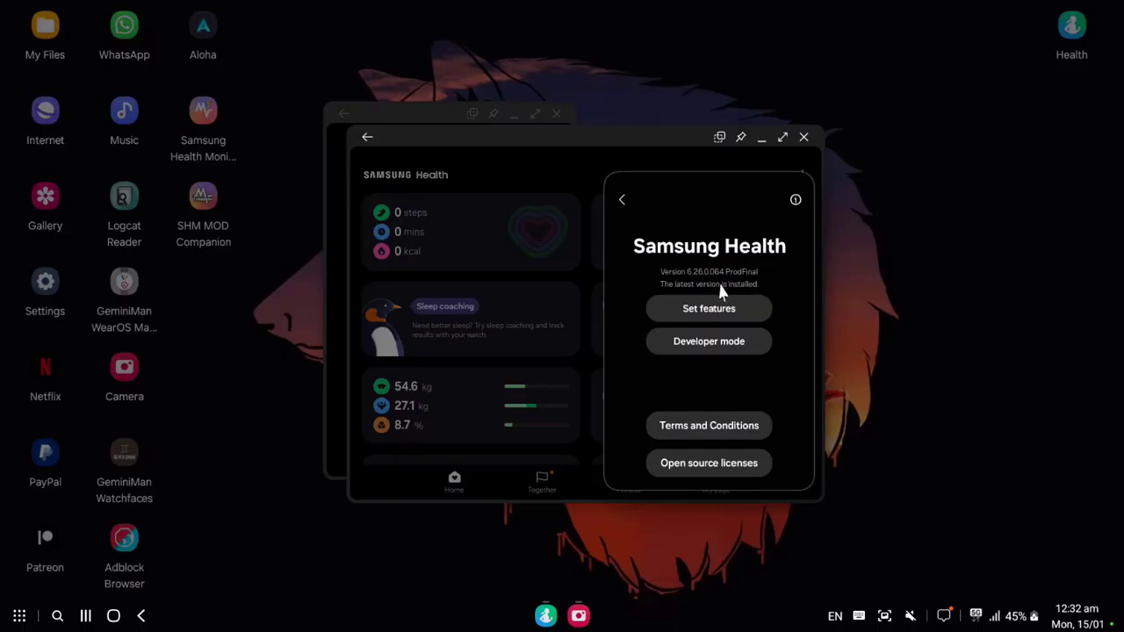
mouse_move(716, 314)
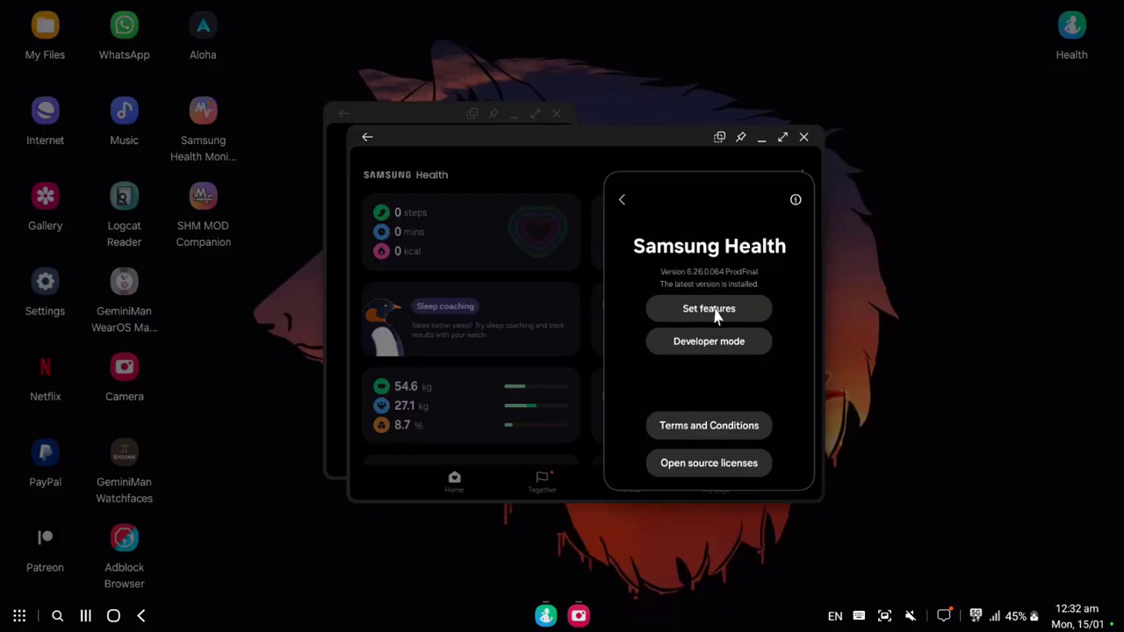
In Set features, expand Common and choose US as the CSC Country Code.
click(709, 308)
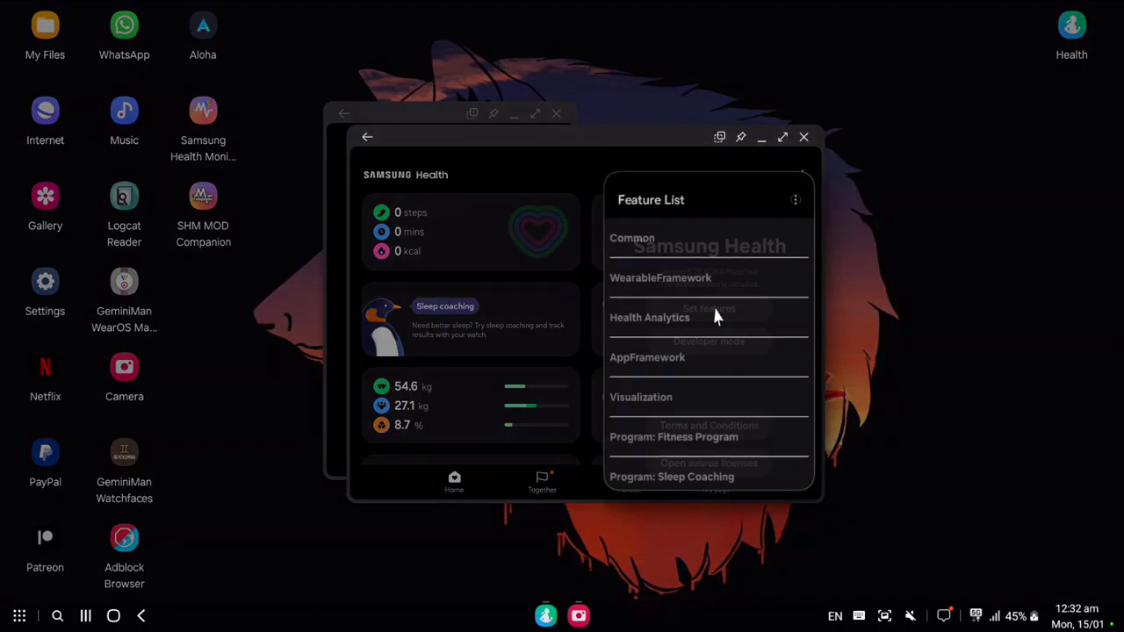
click(632, 238)
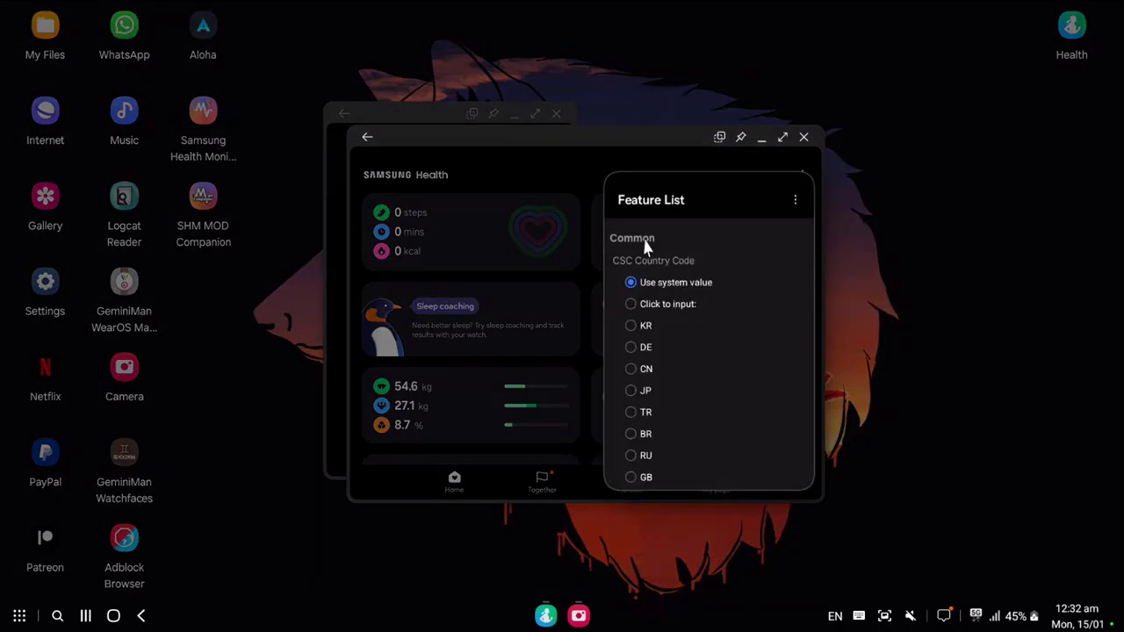
scroll(down, 3)
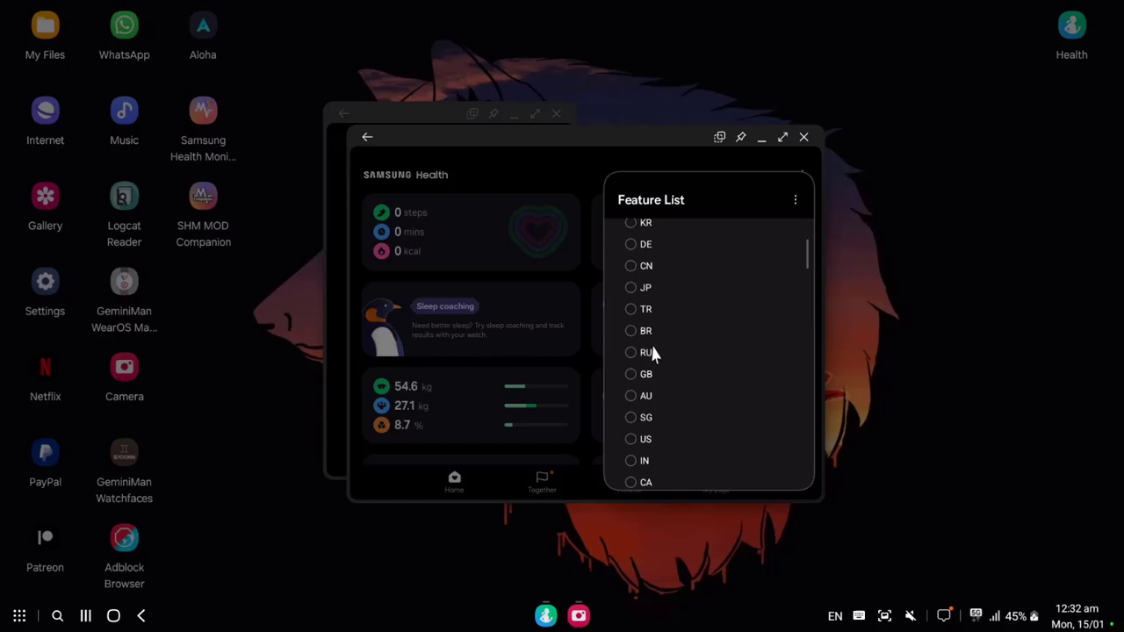
click(631, 434)
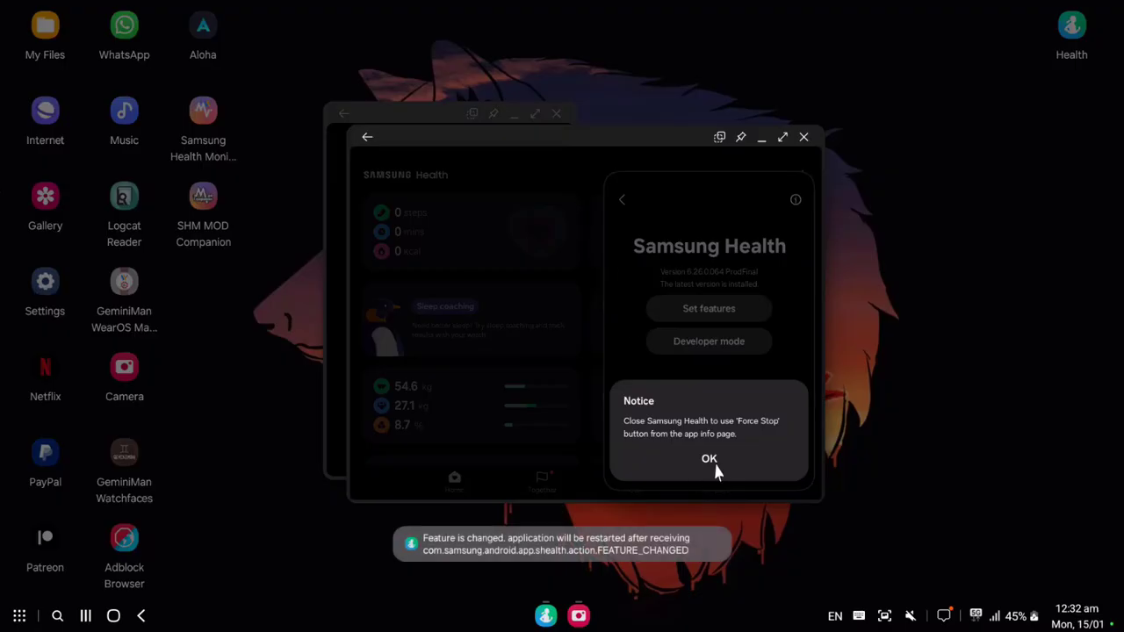
Acknowledge the restart notice, force stop Samsung Health, clear cache to 0 B, close window.
click(709, 458)
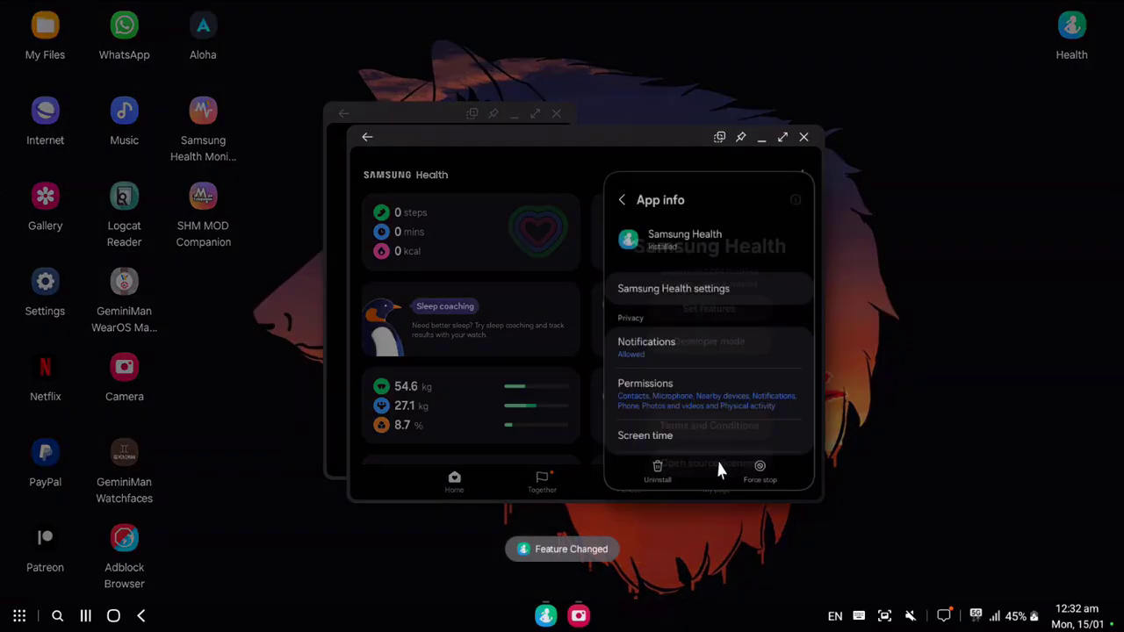
click(760, 470)
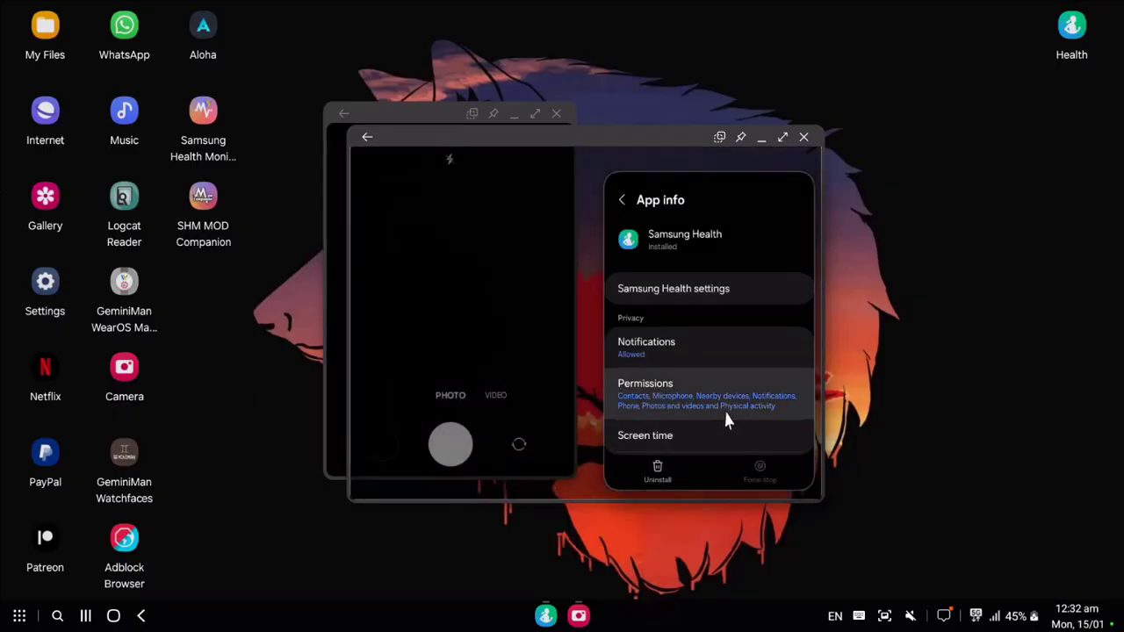
scroll(down, 3)
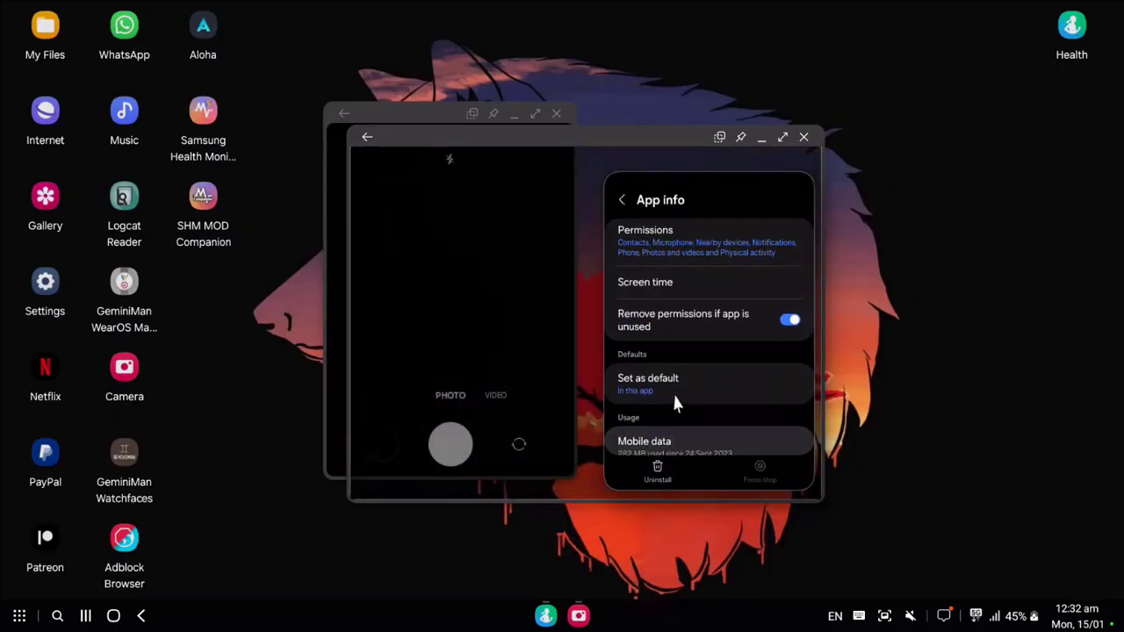
scroll(down, 3)
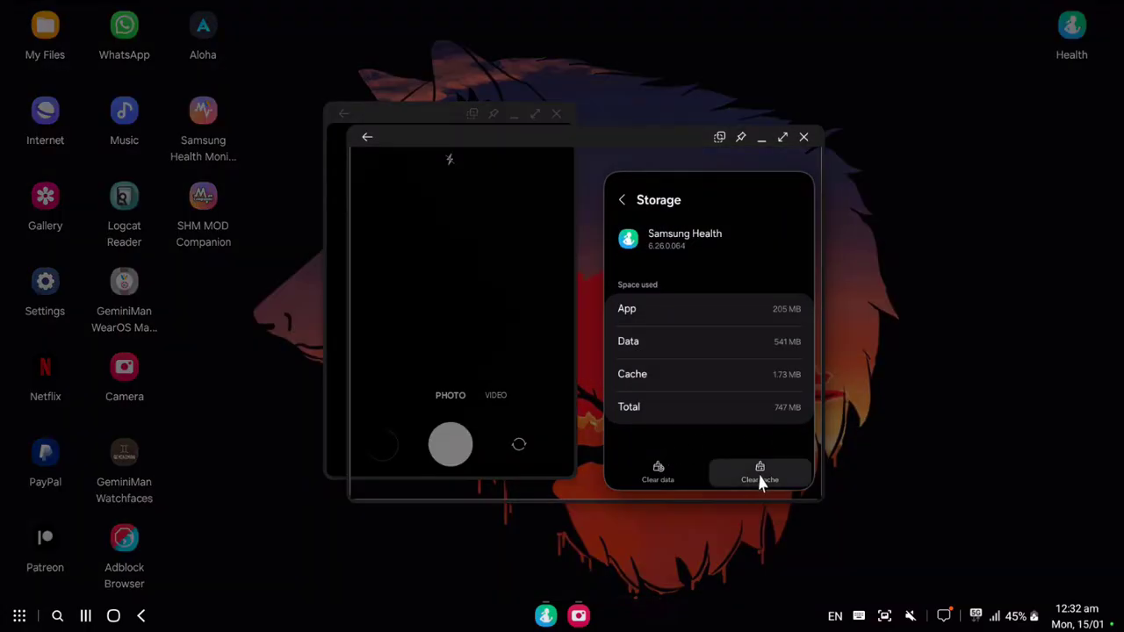
click(760, 474)
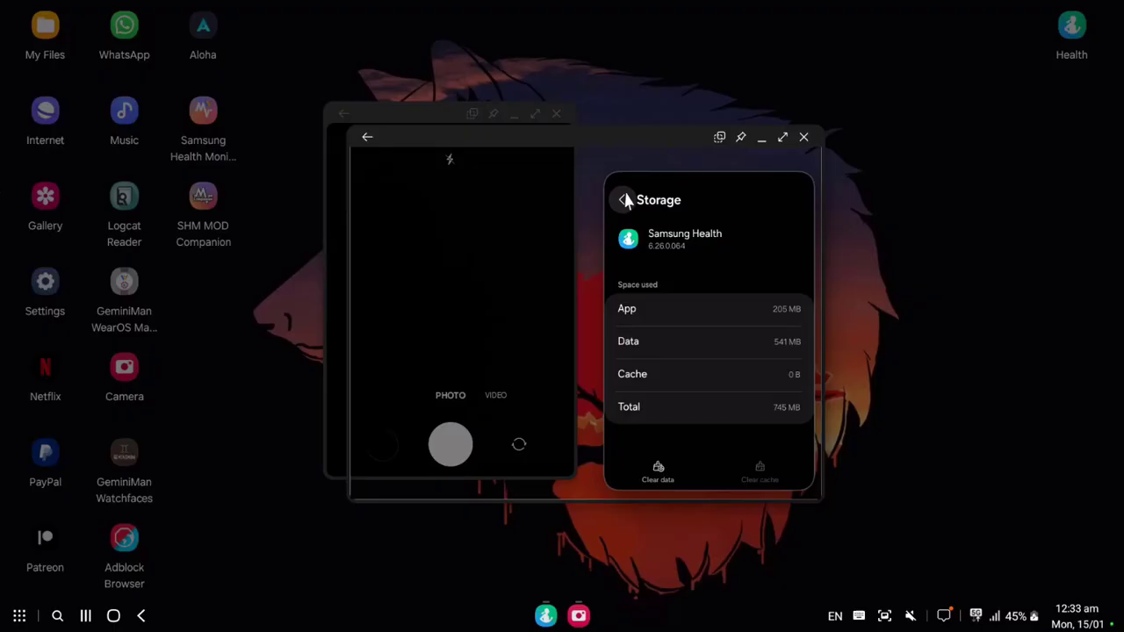
click(624, 199)
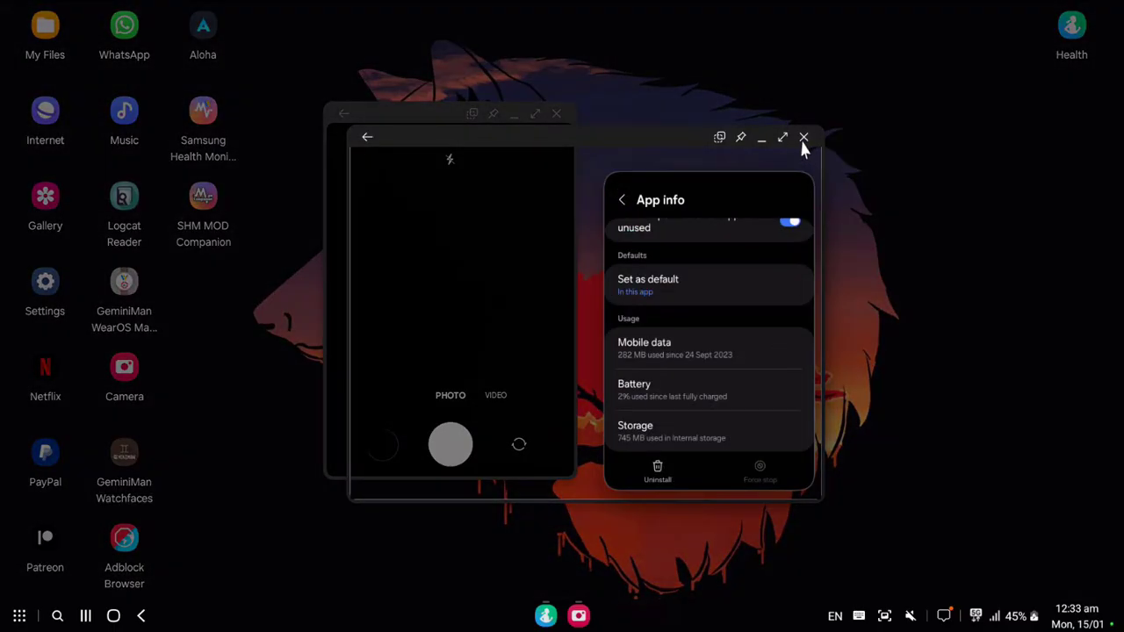
click(804, 137)
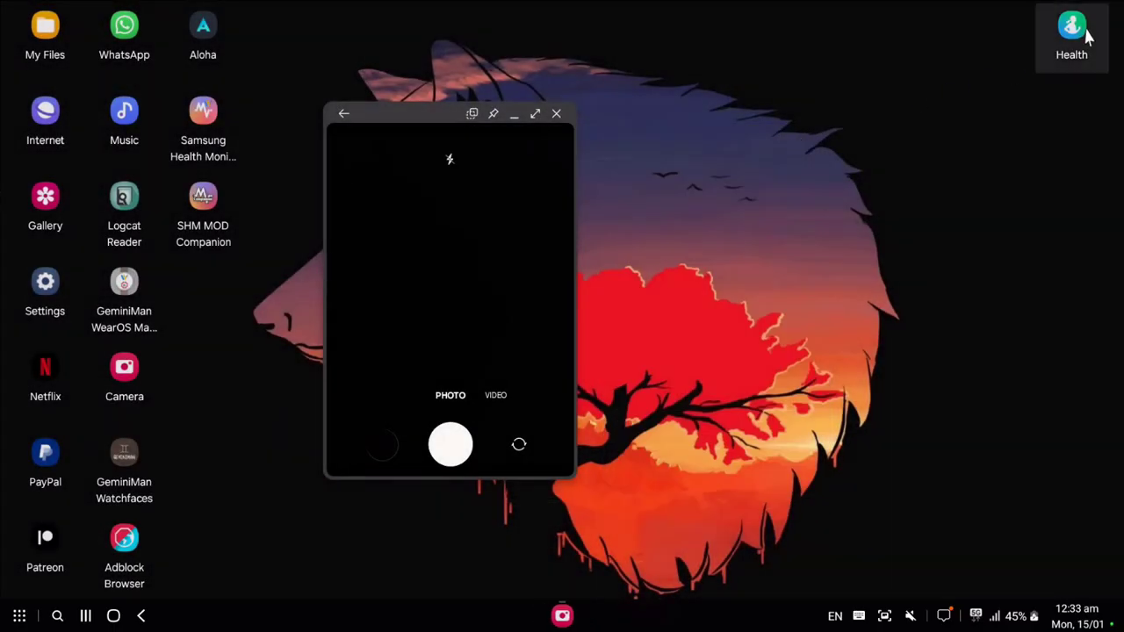
click(1072, 23)
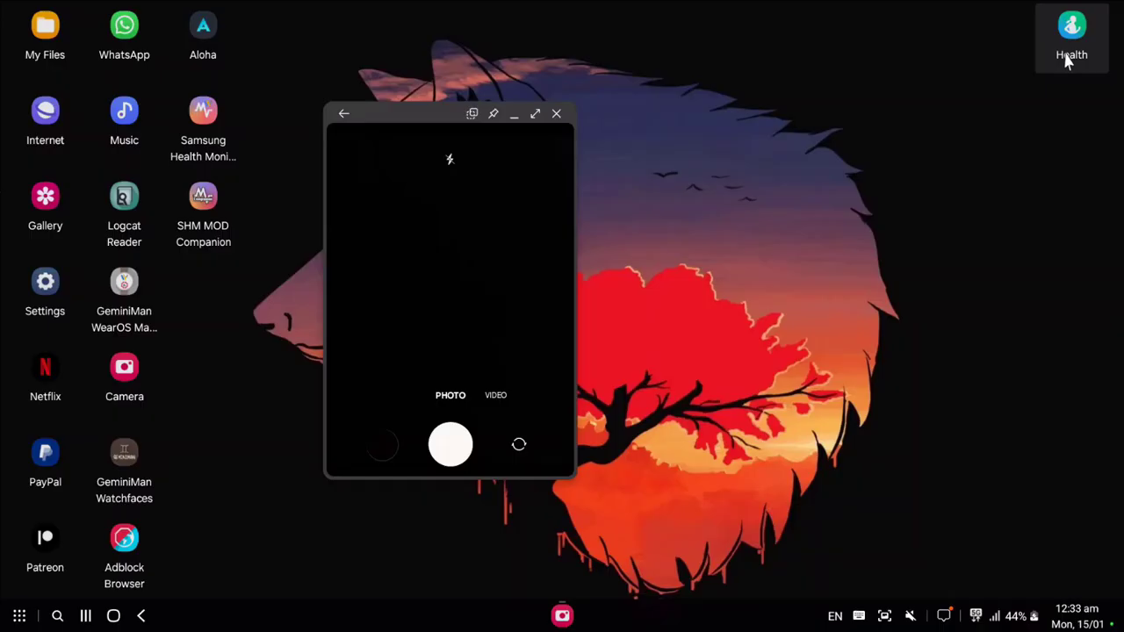
Relaunch Samsung Health, scroll to the Medications card, and open Add medication.
click(1071, 26)
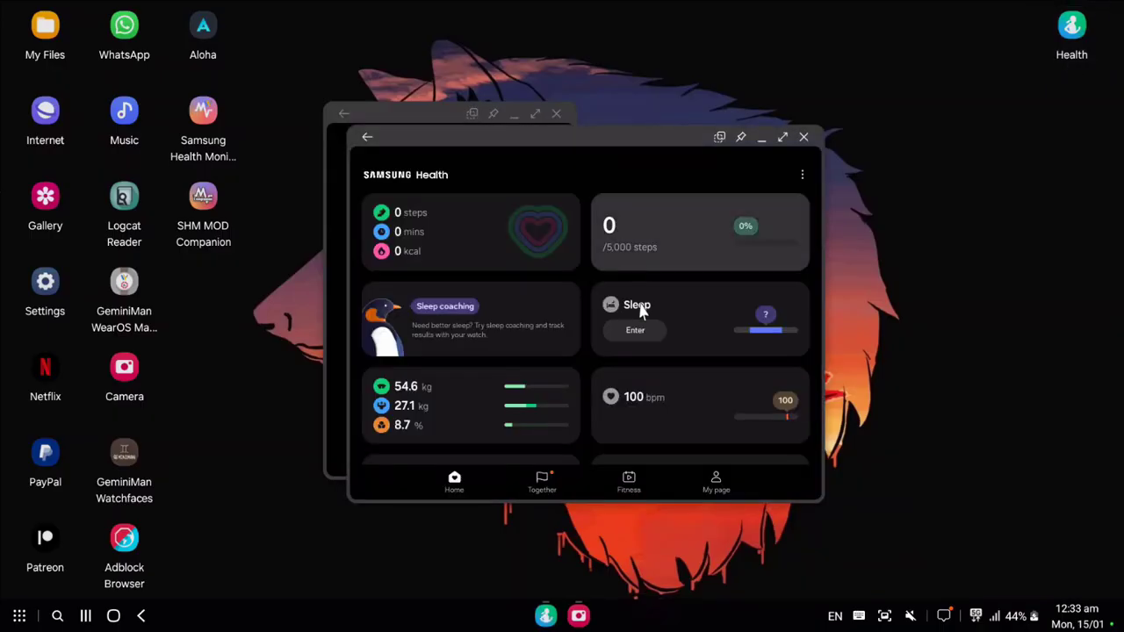
scroll(down, 3)
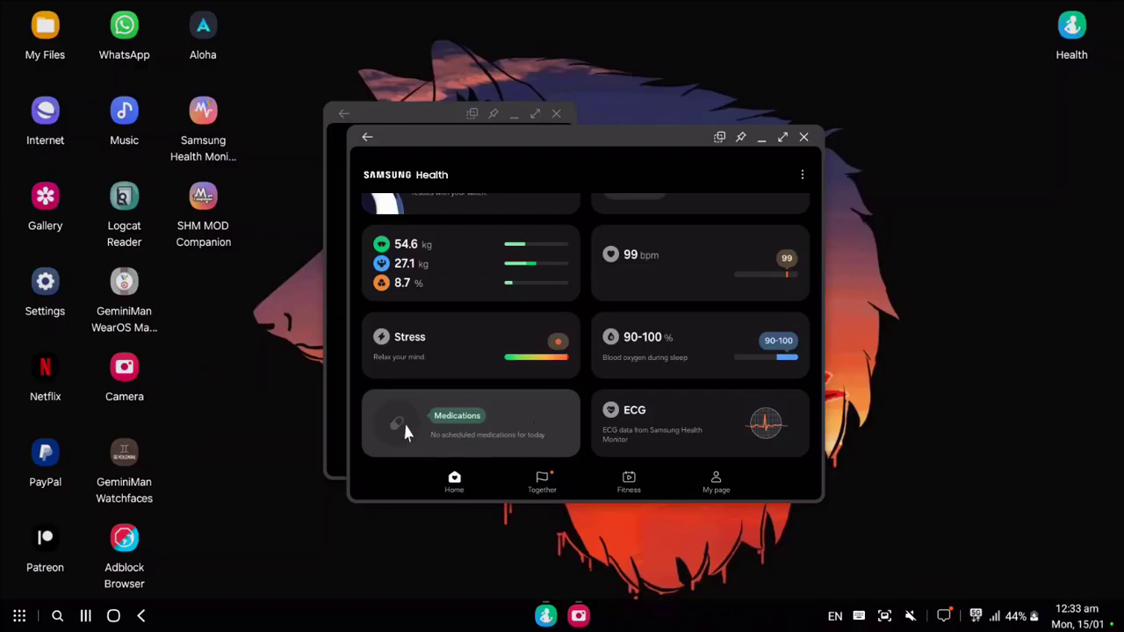
mouse_move(419, 426)
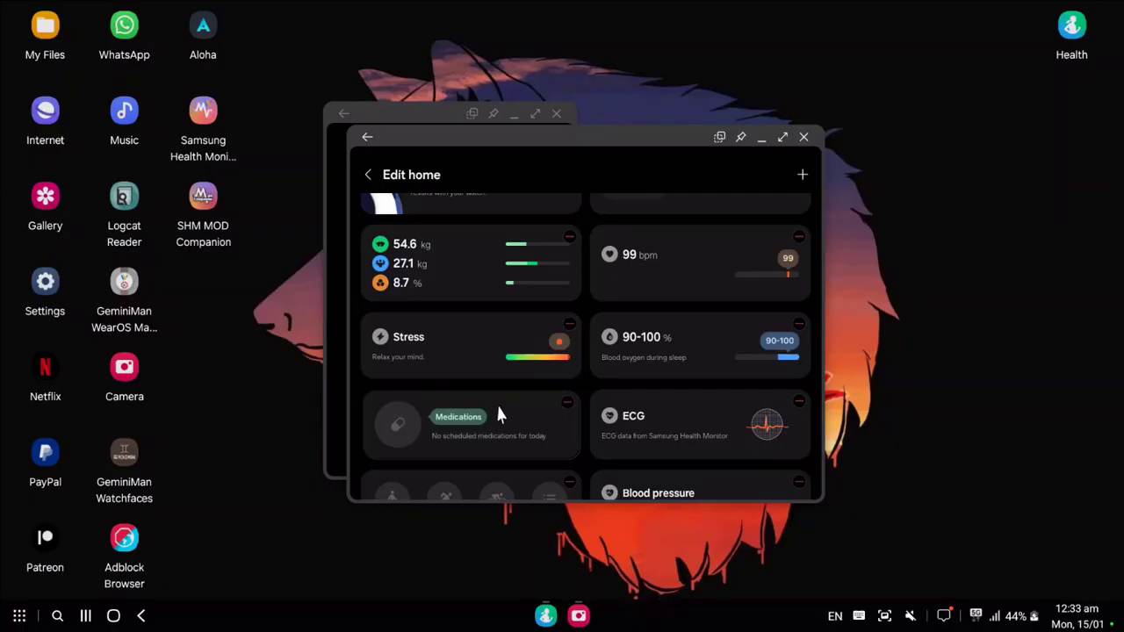
click(802, 174)
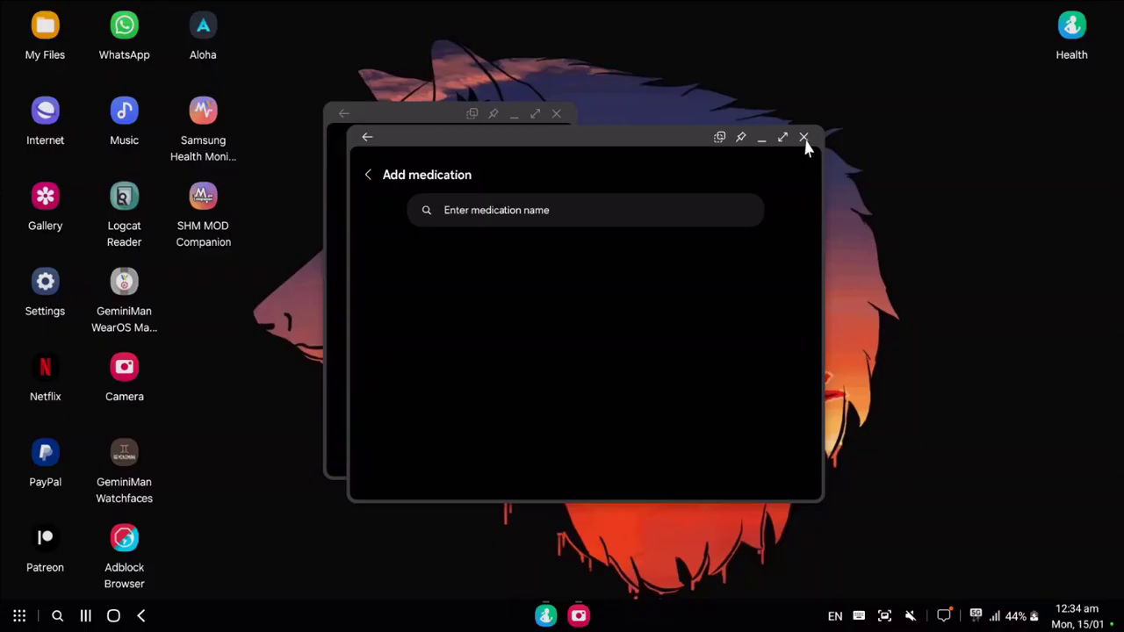
mouse_move(601, 450)
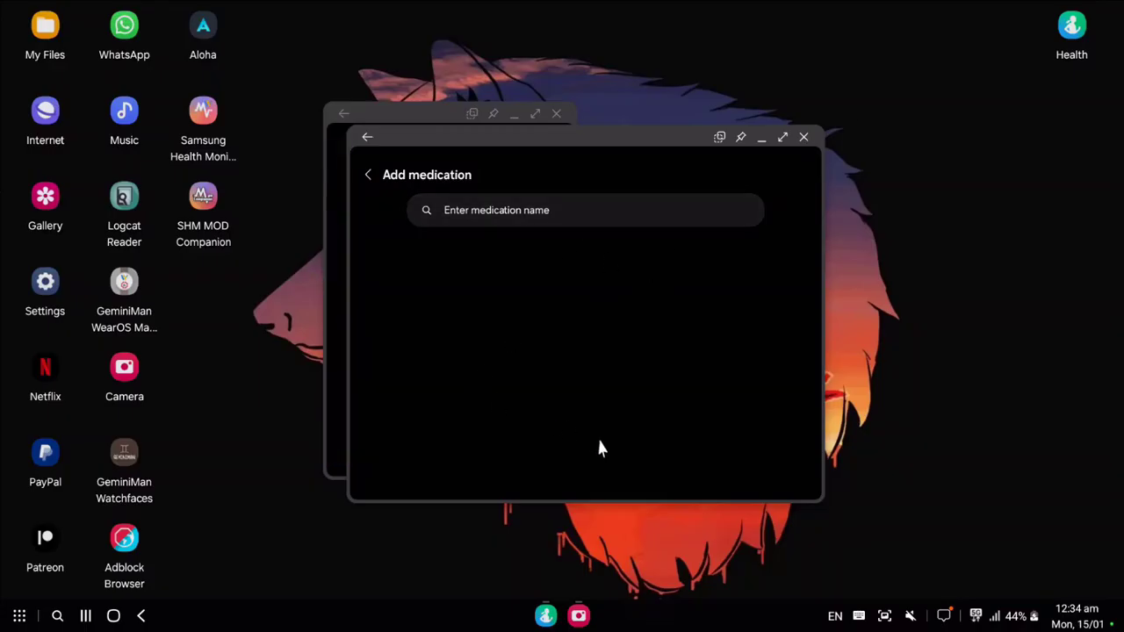
mouse_move(551, 425)
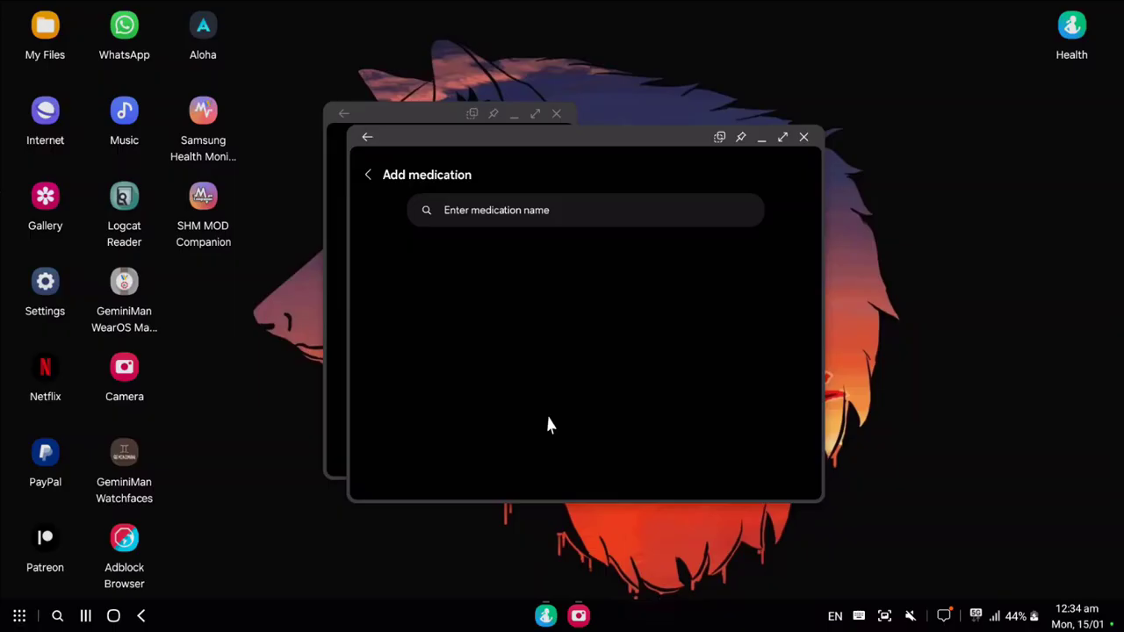
mouse_move(914, 143)
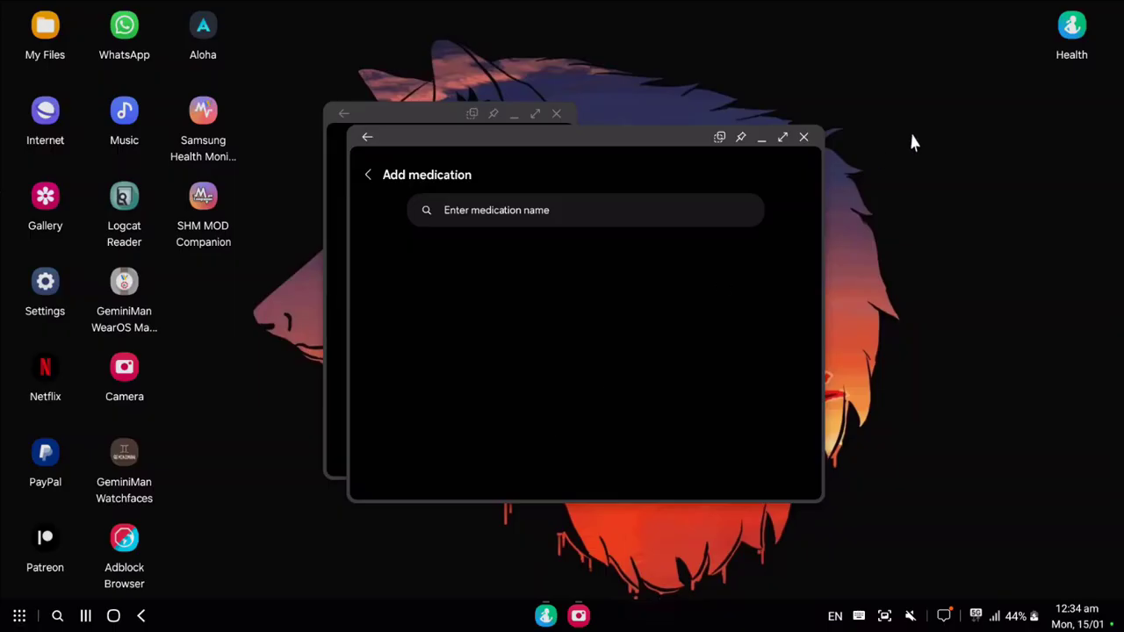
mouse_move(806, 145)
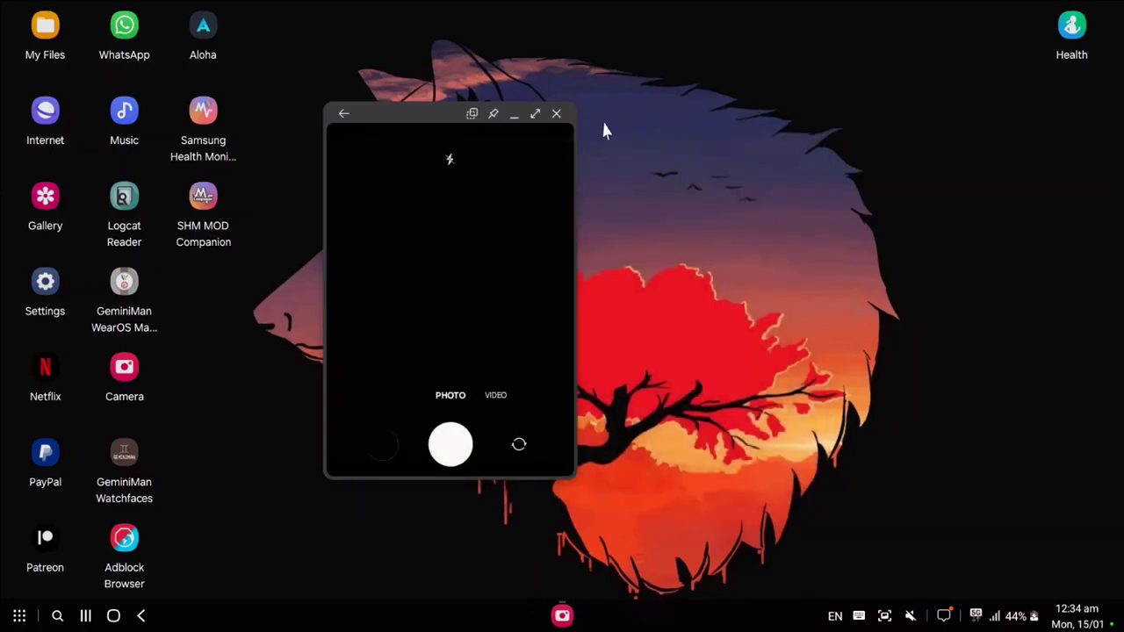
Close the Camera window and launch SHM MOD Companion.
click(556, 113)
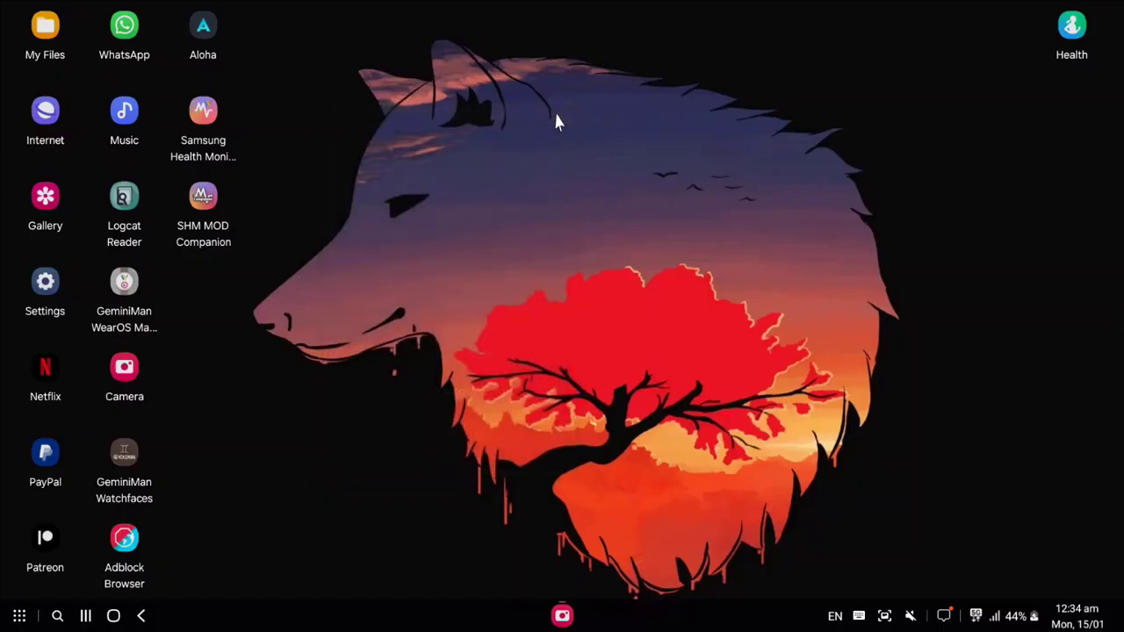
click(203, 196)
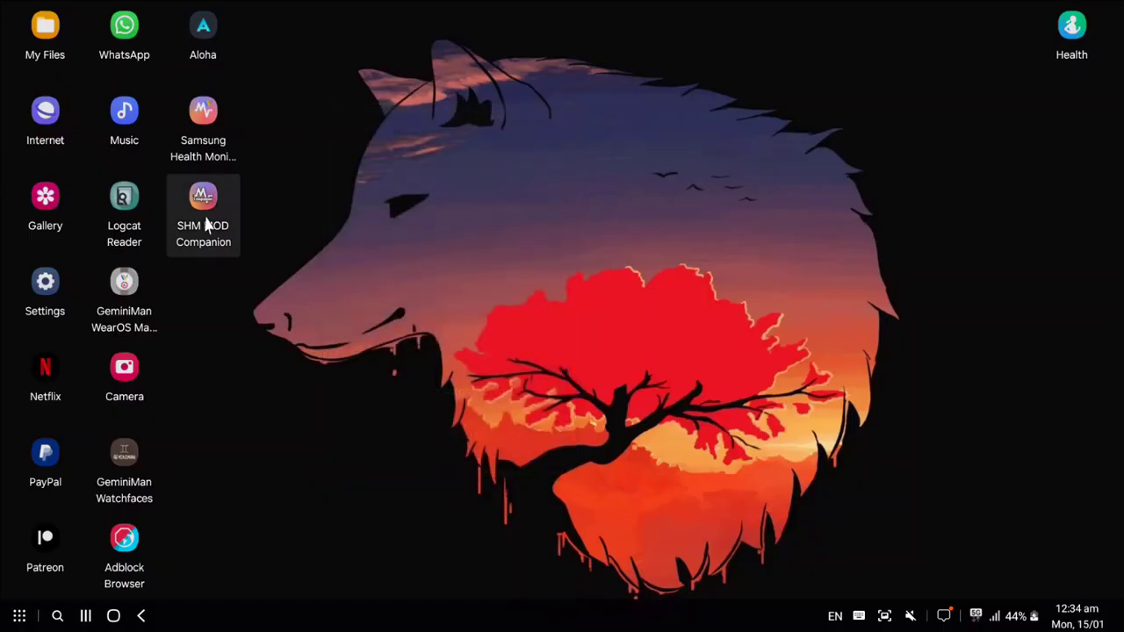
double_click(203, 196)
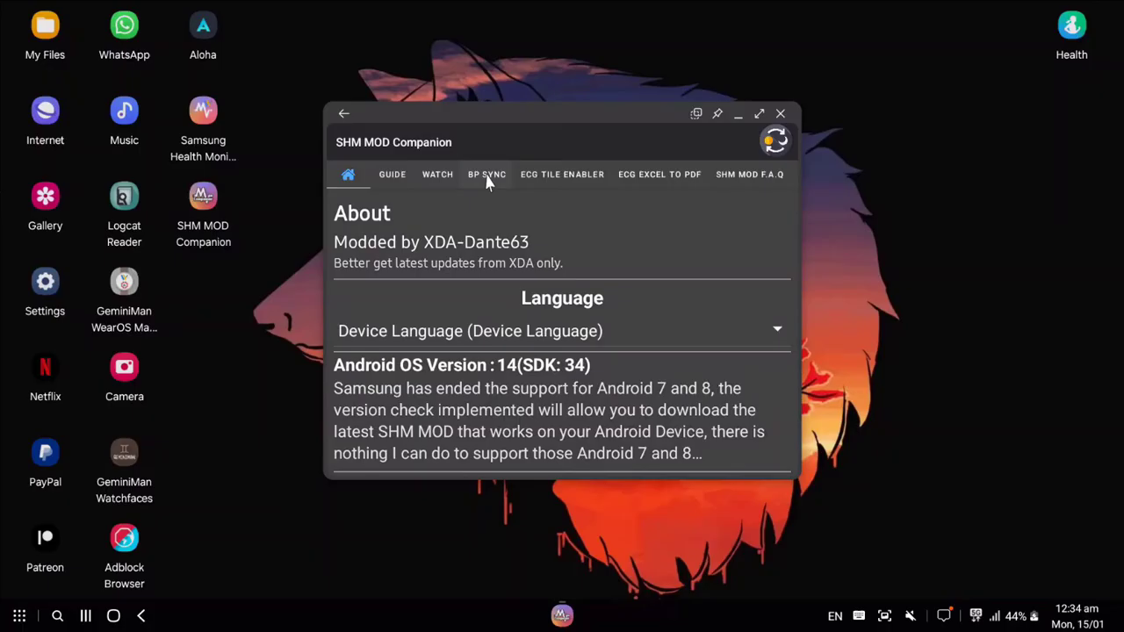
Enable SetFeatures under BP Sync and confirm the SamsungHealth folder notice.
click(486, 173)
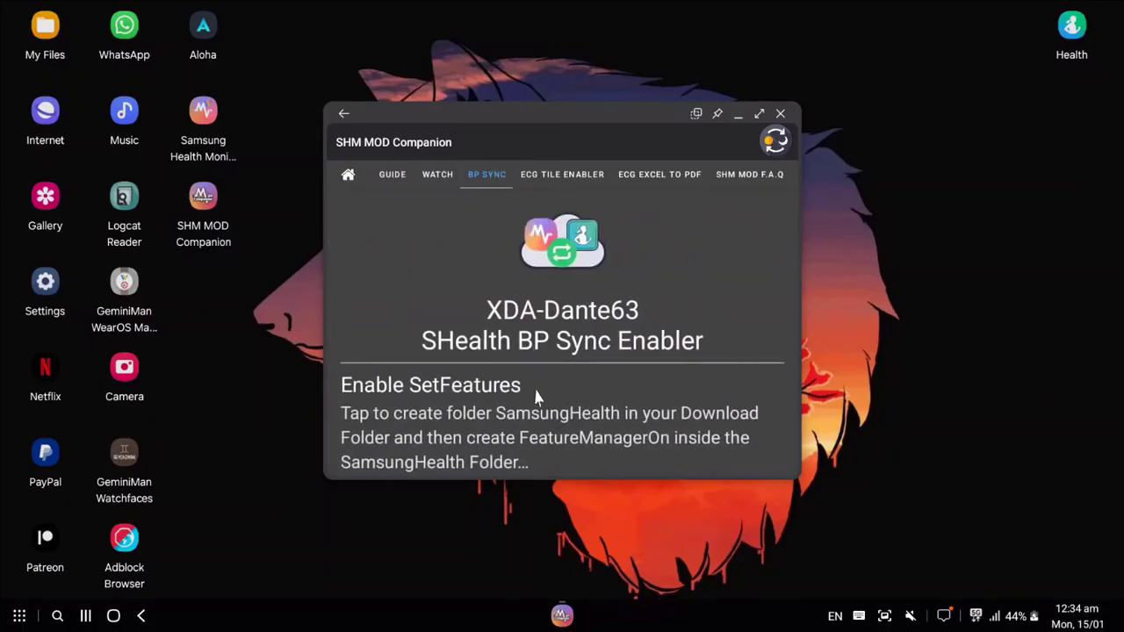
click(431, 385)
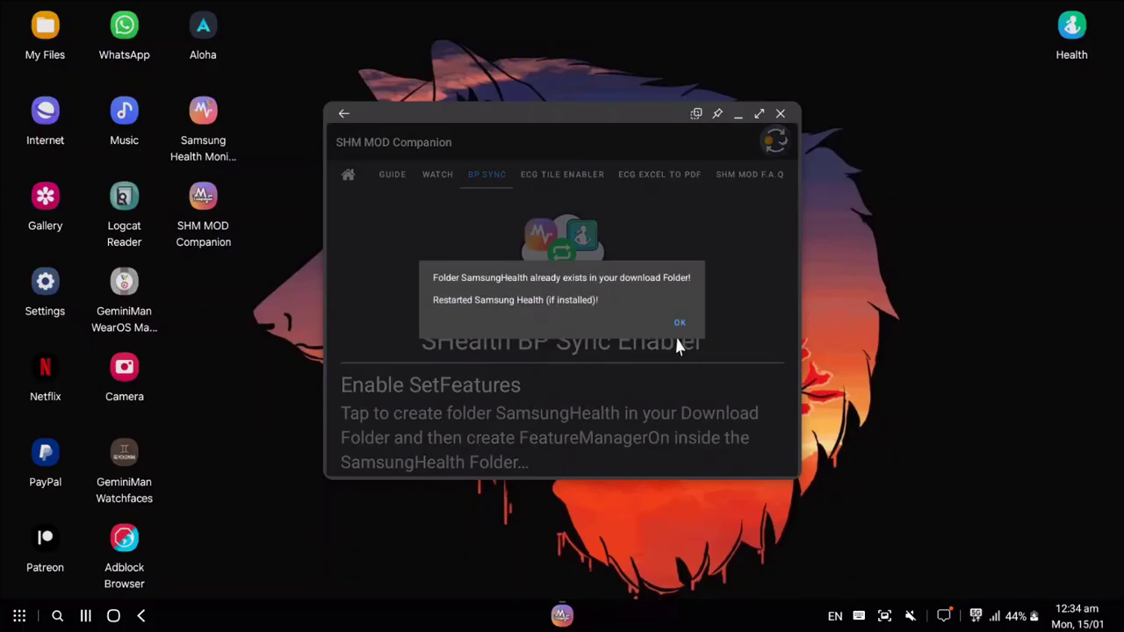
click(680, 322)
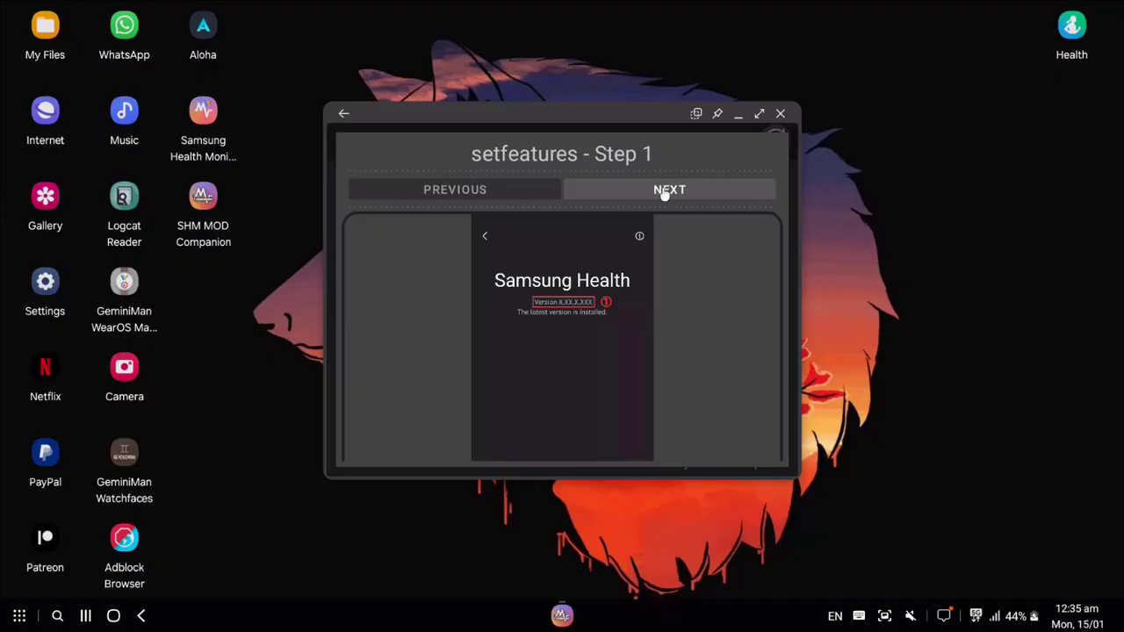
Advance the setfeatures guide to Step 7's Health Monitor blood pressure example.
click(669, 188)
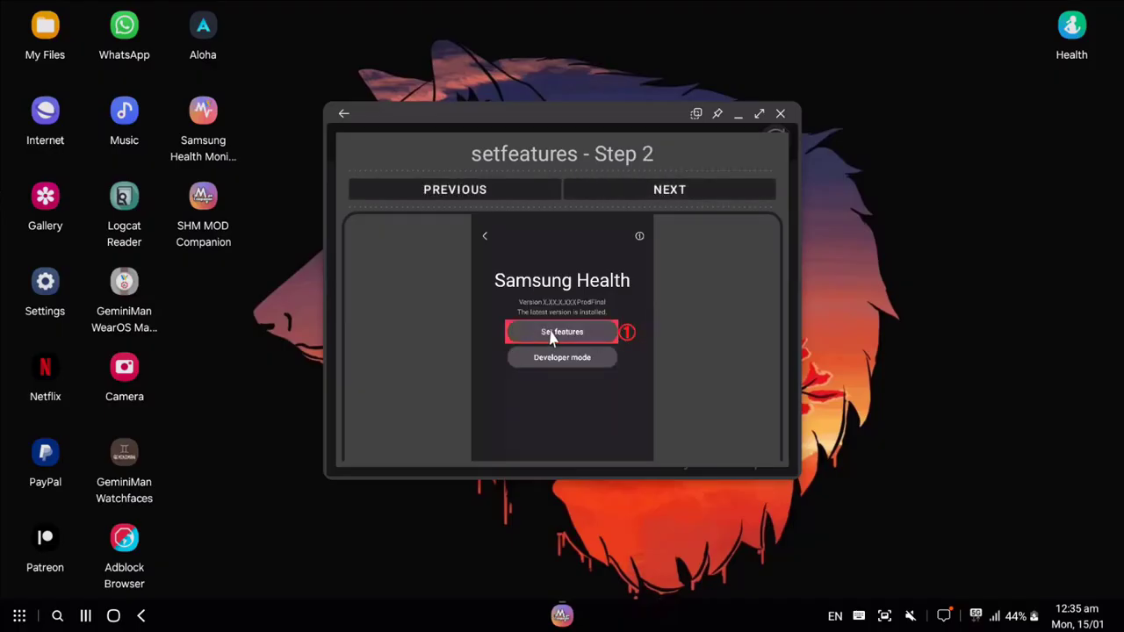
mouse_move(653, 201)
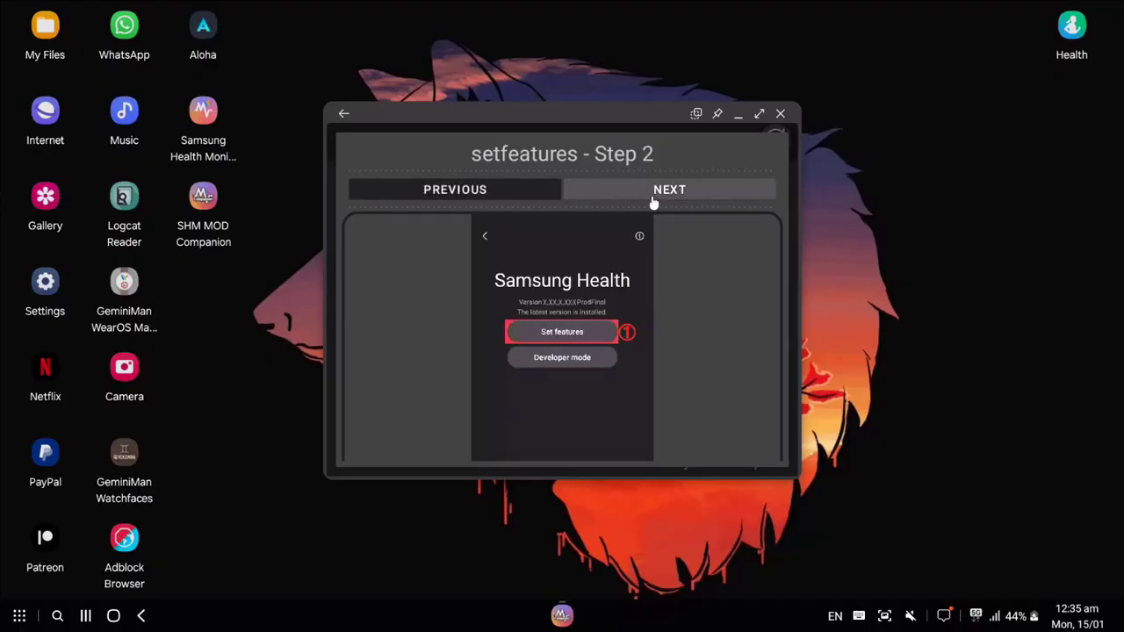
click(670, 189)
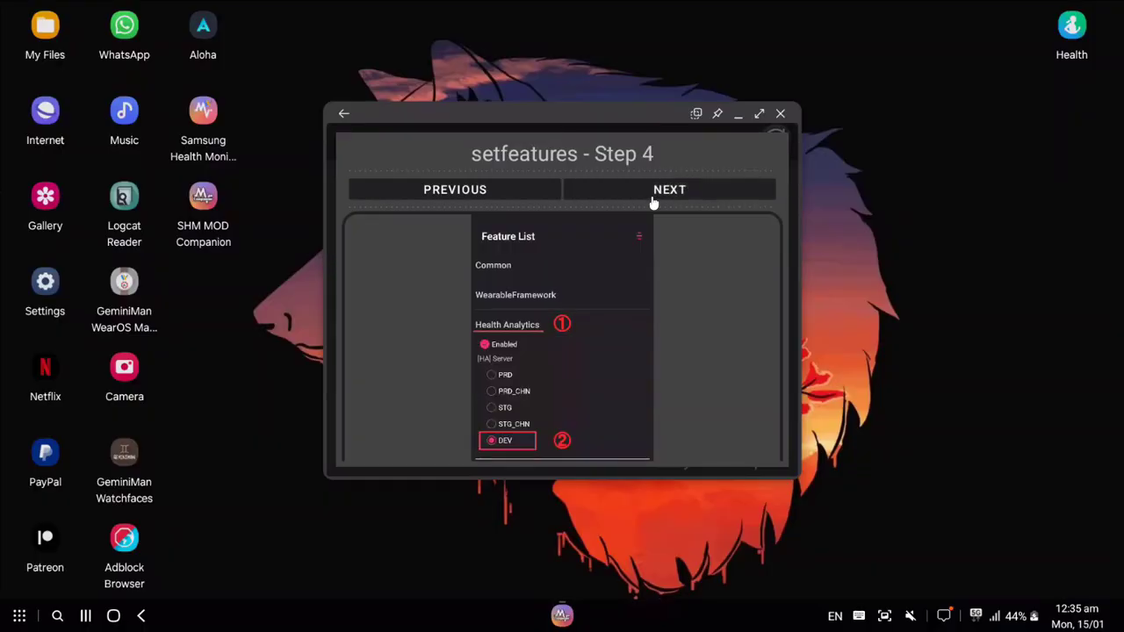
click(670, 189)
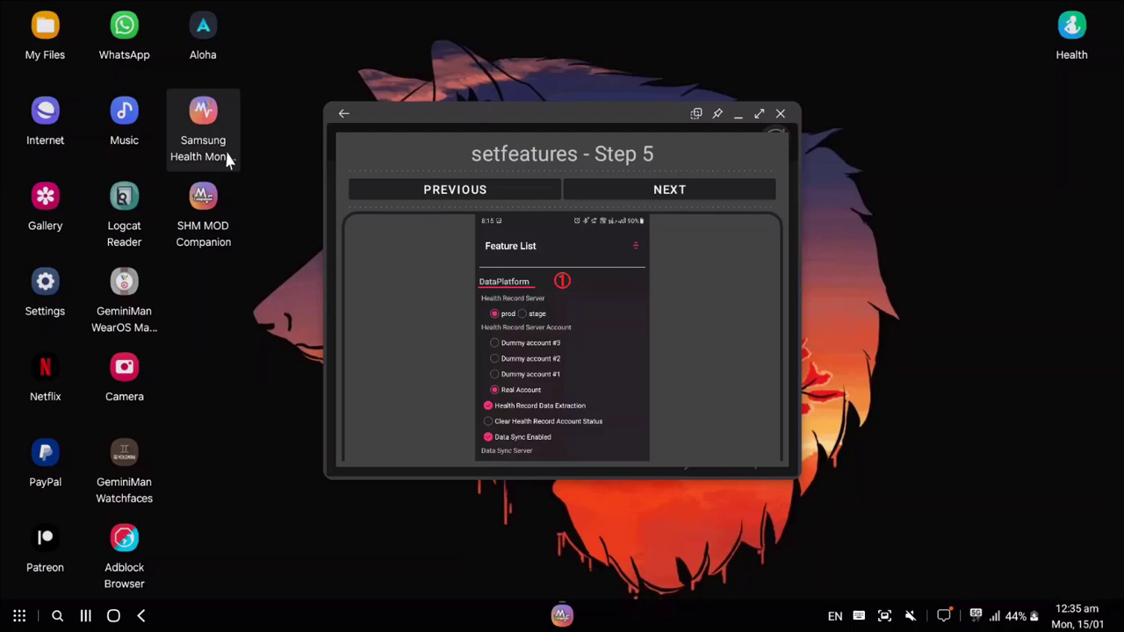
mouse_move(696, 196)
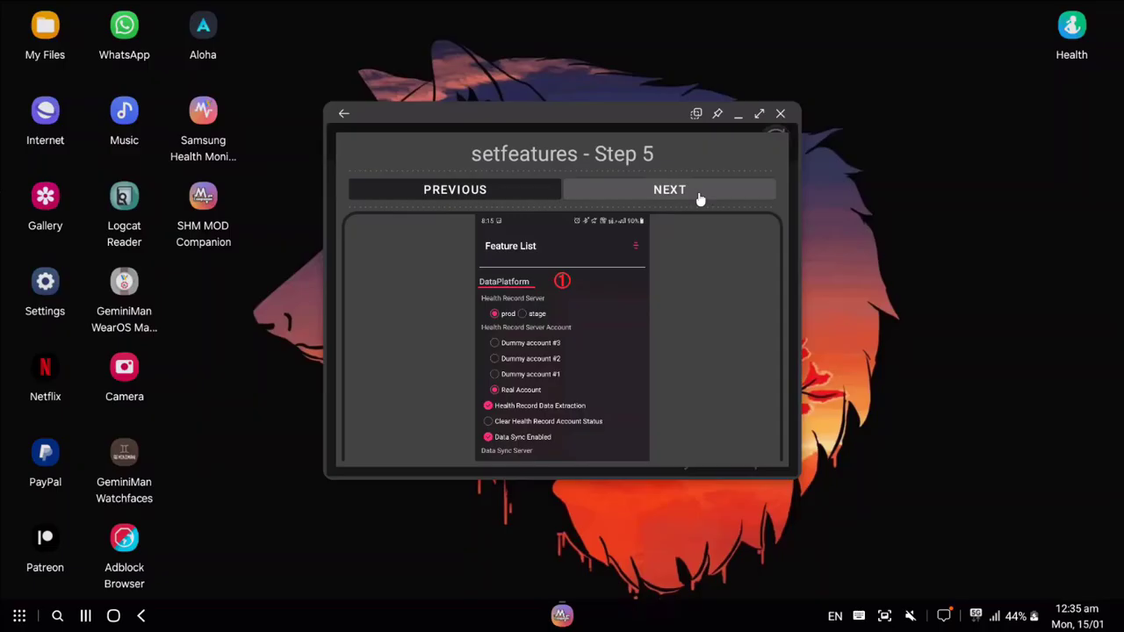
click(669, 189)
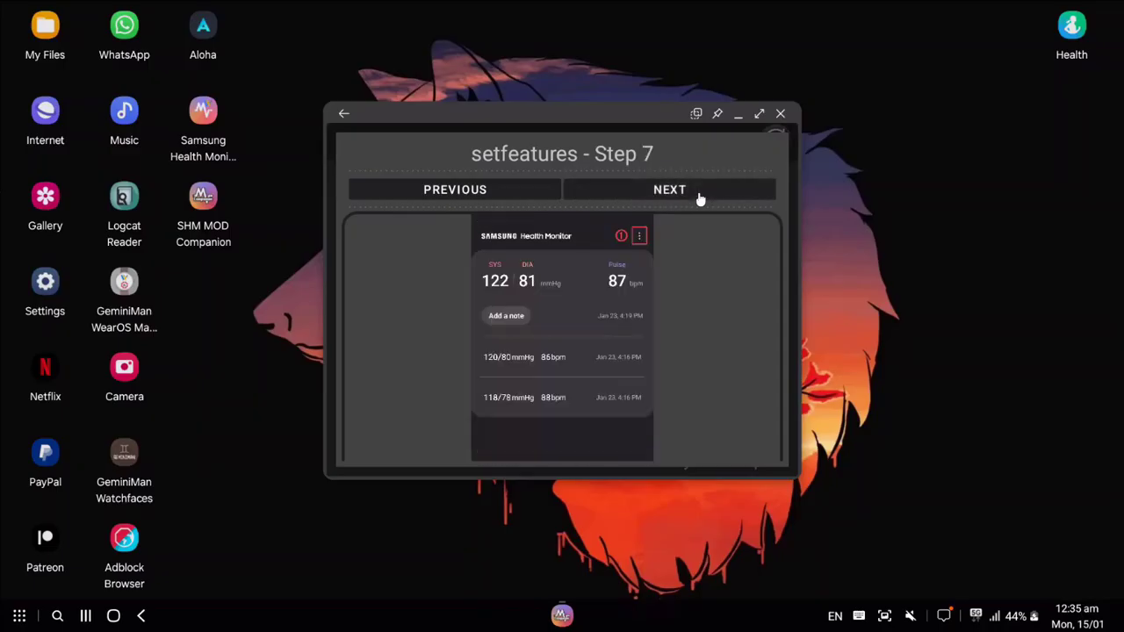
mouse_move(792, 165)
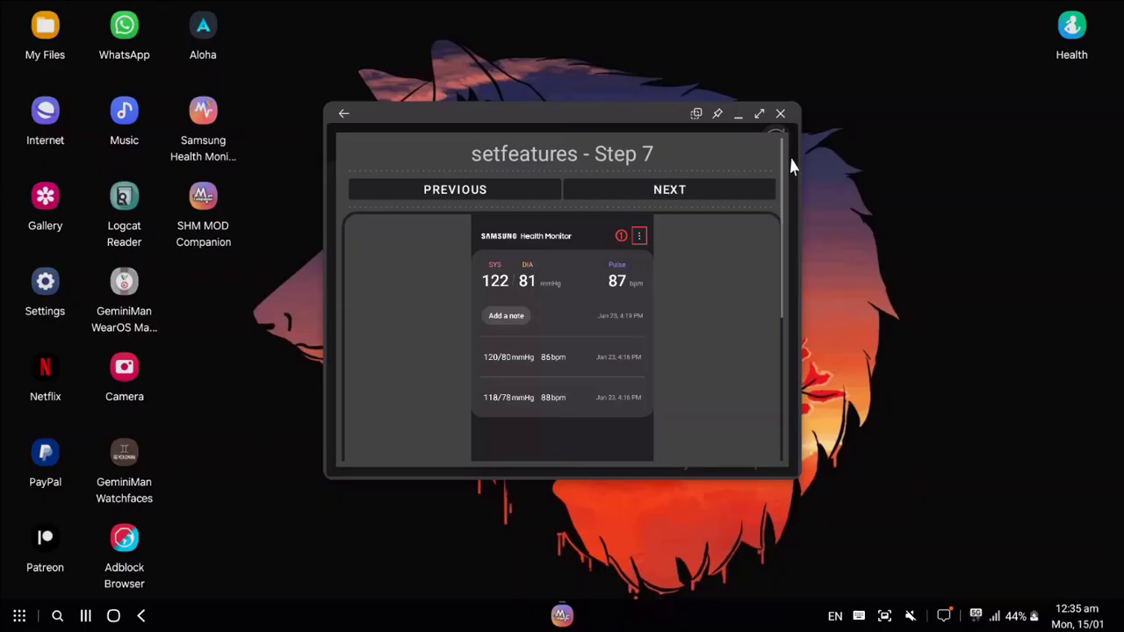
mouse_move(501, 146)
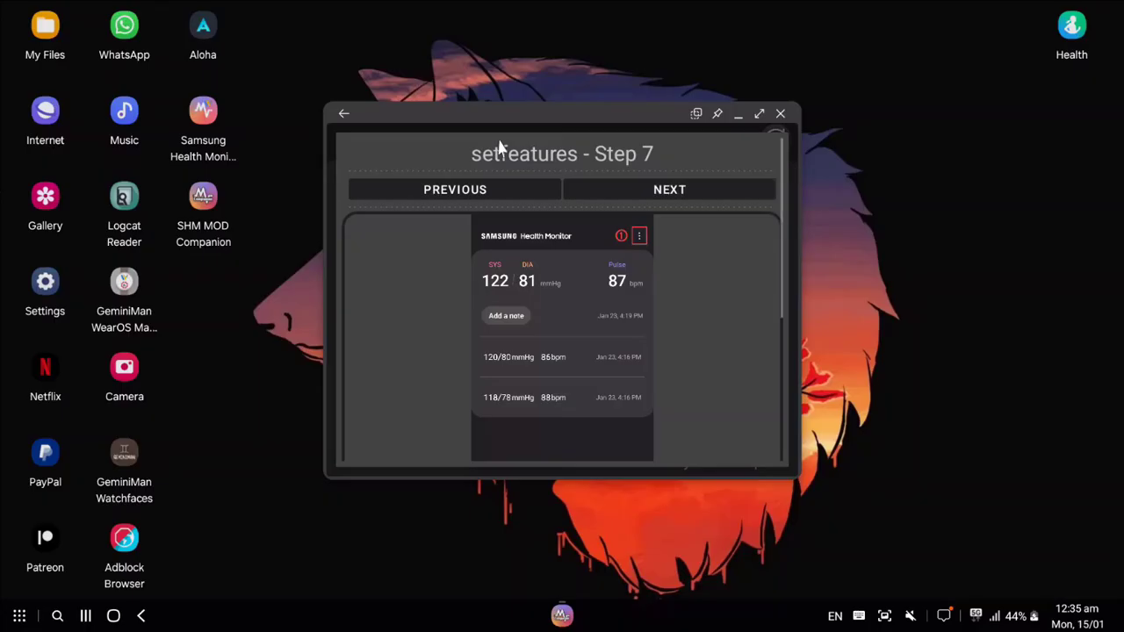
mouse_move(334, 191)
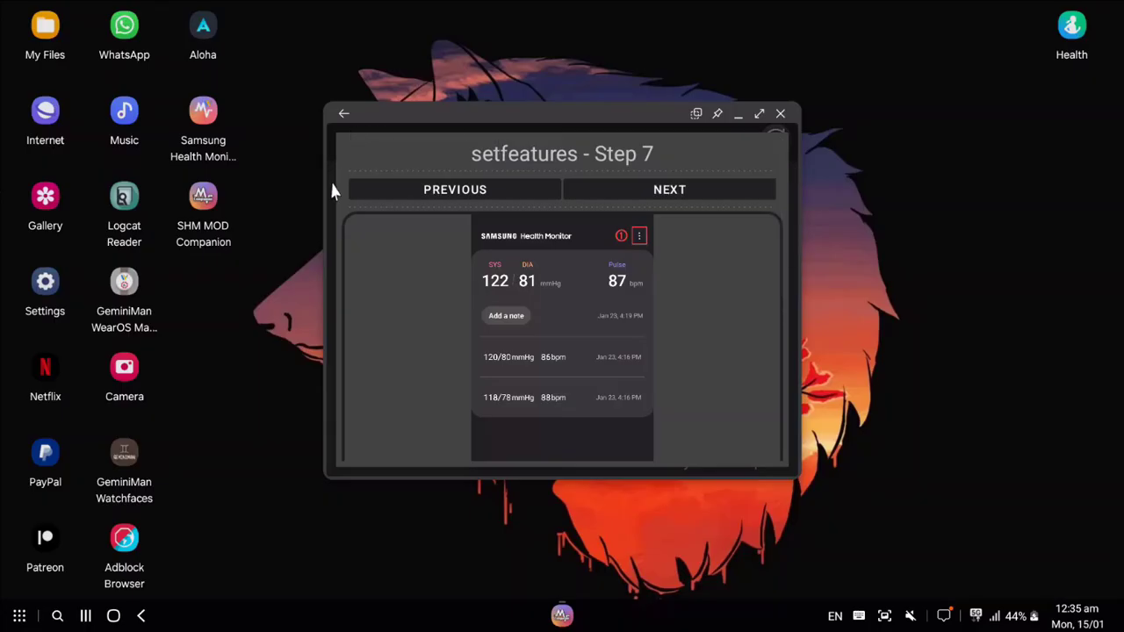